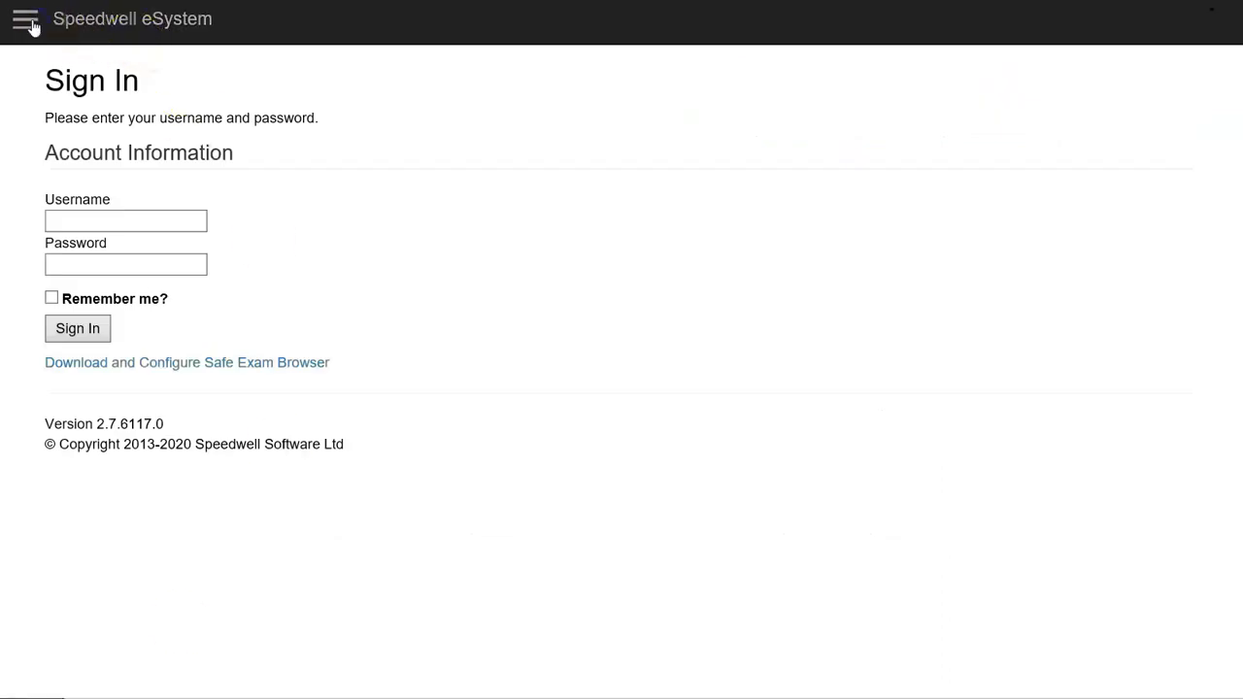
Step: Toggle the display settings menu, then sign in with the student ID and password
click(25, 18)
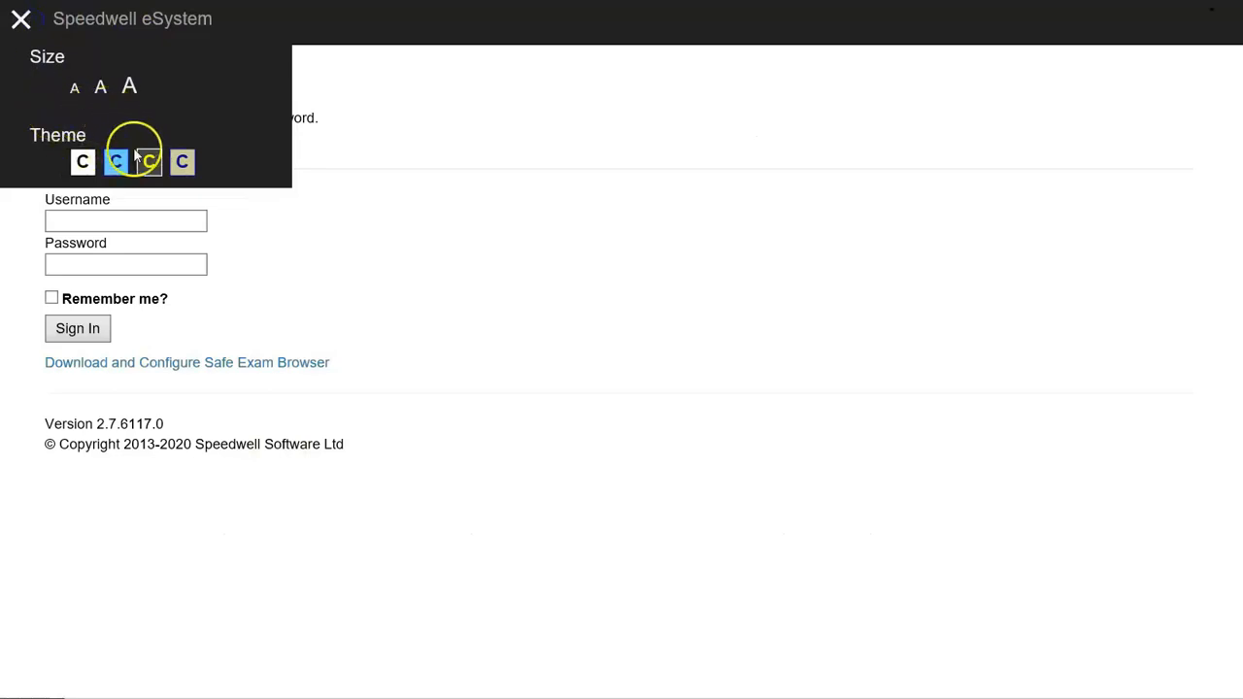
click(22, 19)
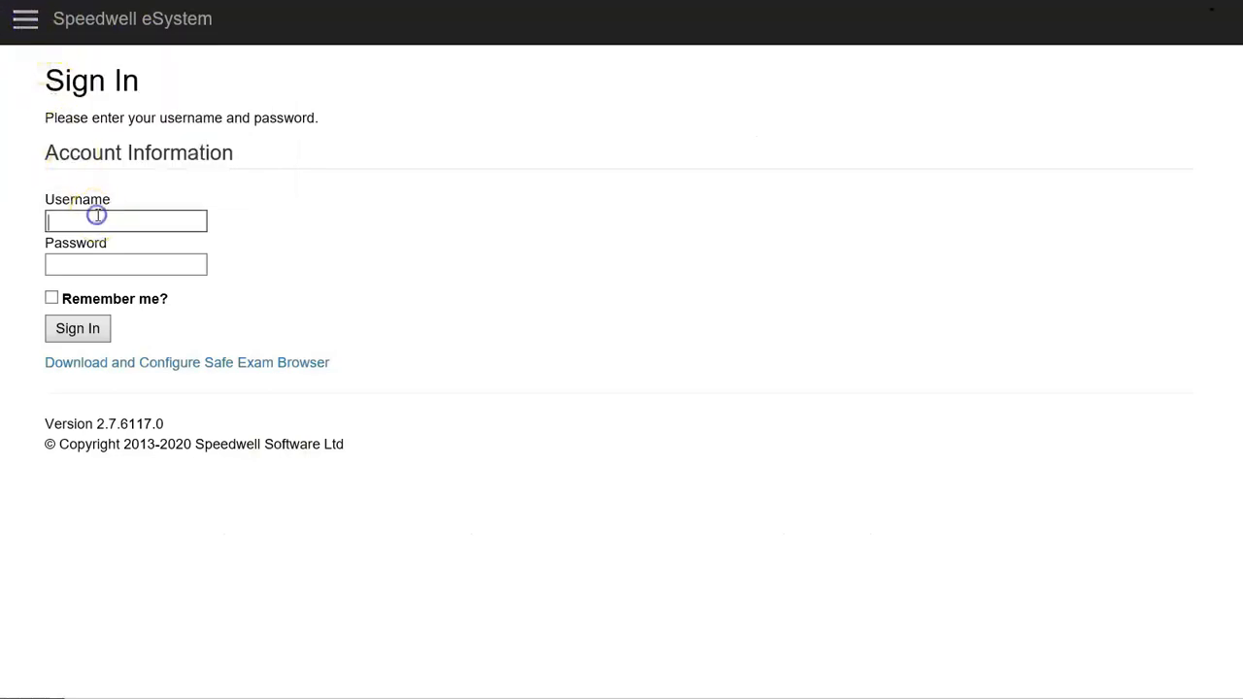
text(ID)
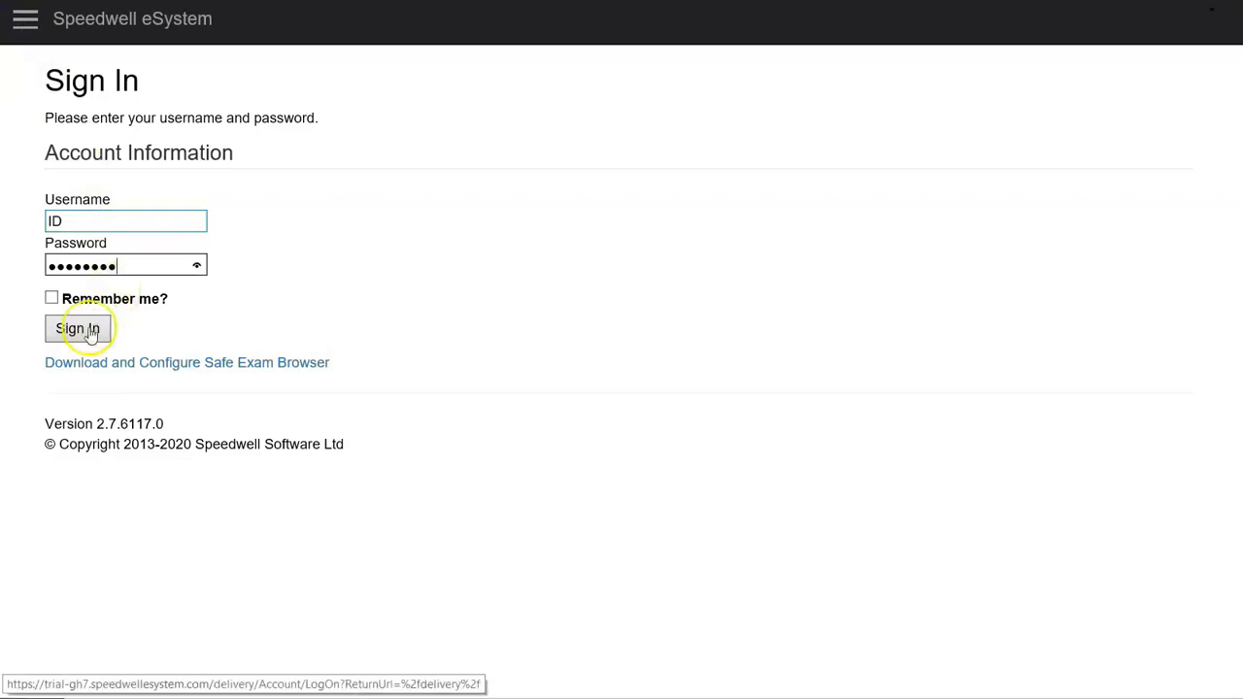
click(81, 328)
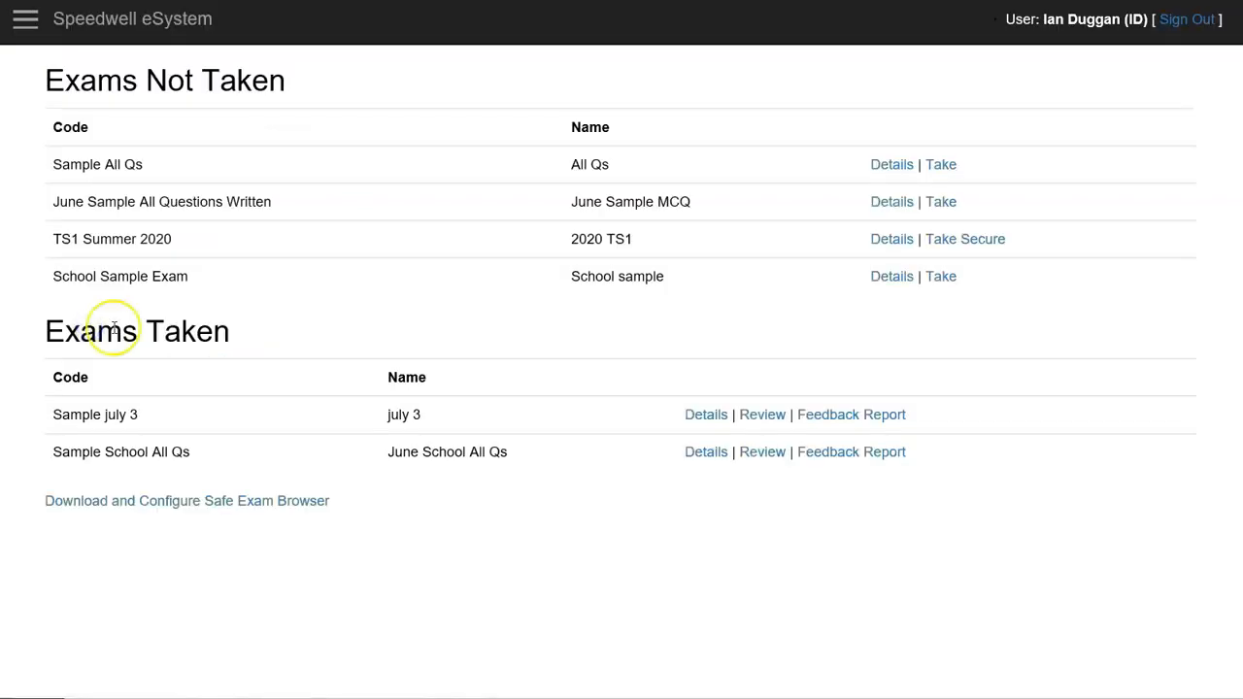
mouse_move(735, 407)
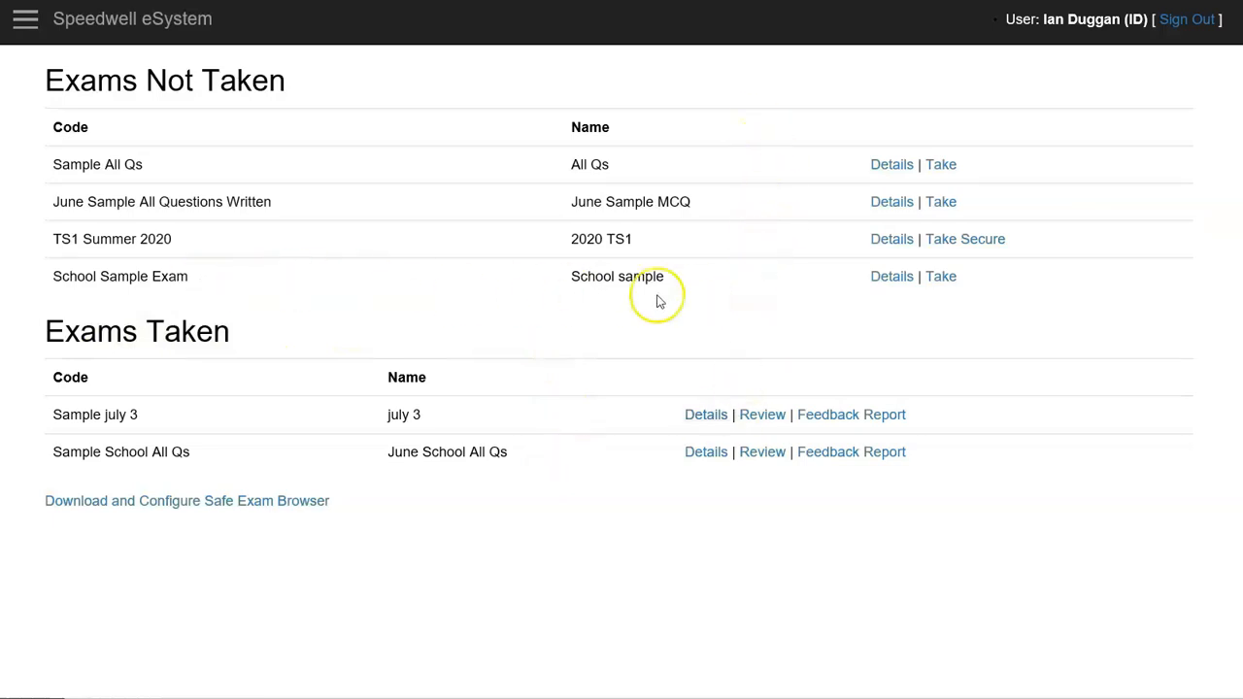
Step: Start the School Sample Exam from the Exams Not Taken table
click(940, 275)
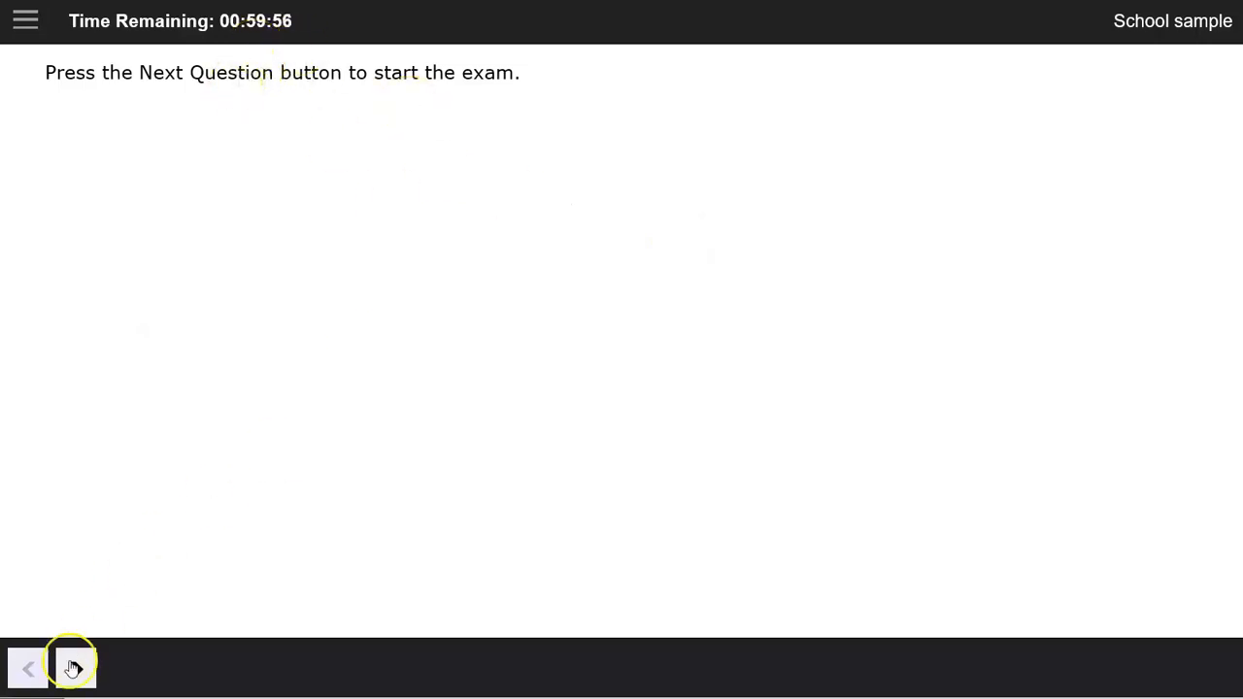
Step: Answer question 1 with 'light bulb schematic', flag it, and advance to question 2
click(73, 668)
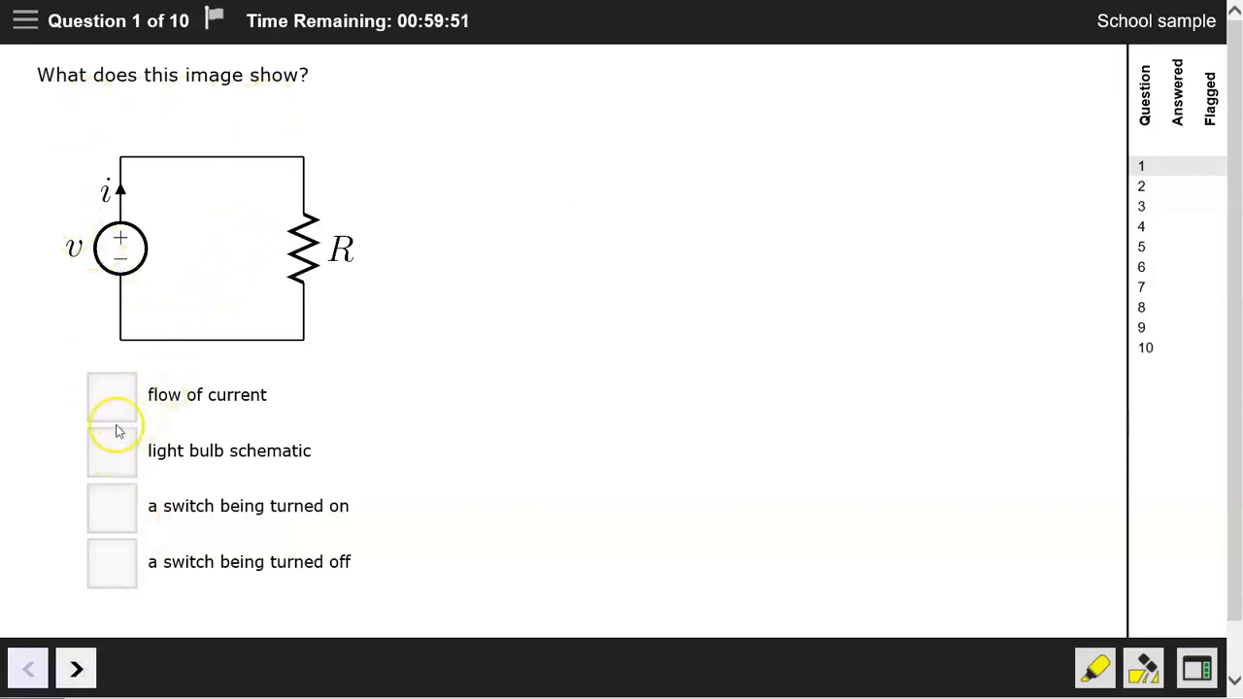
click(112, 450)
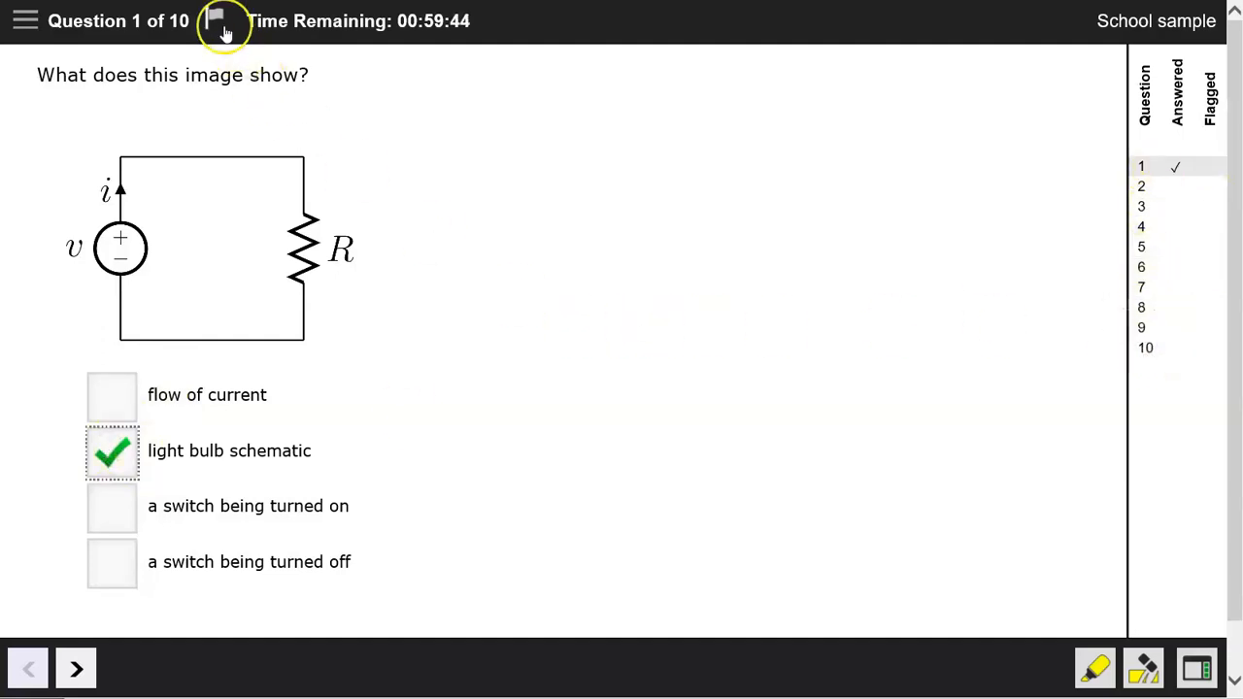
click(216, 21)
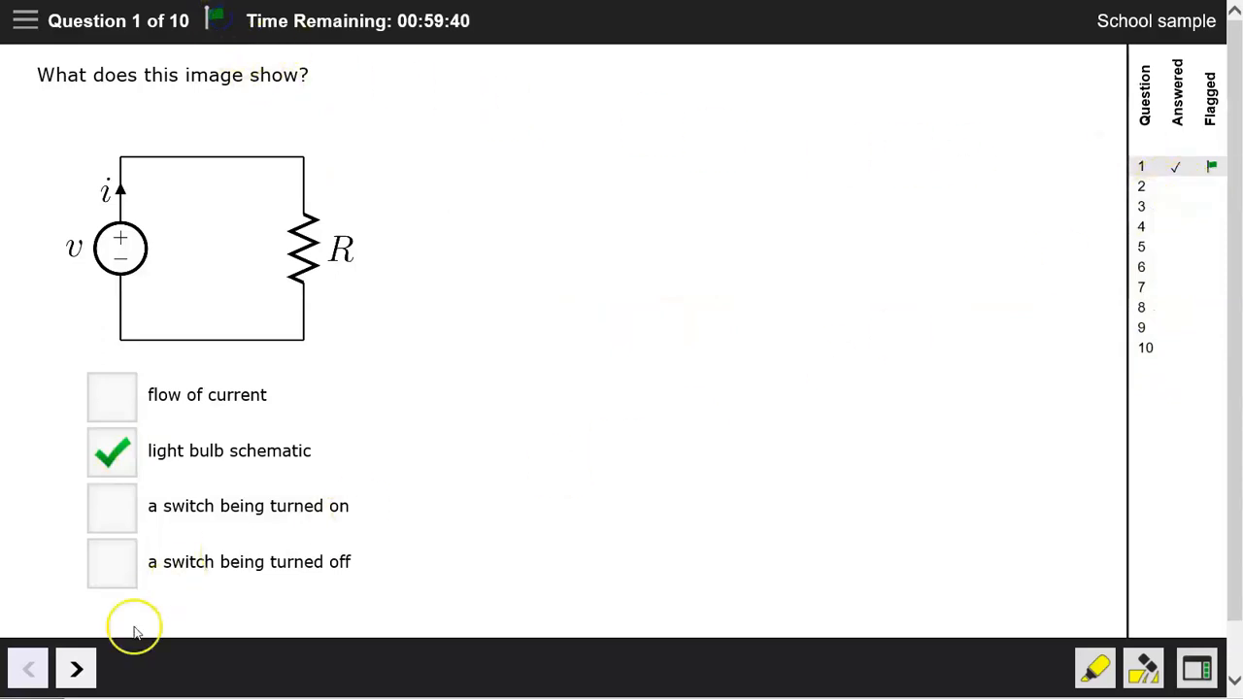
click(76, 668)
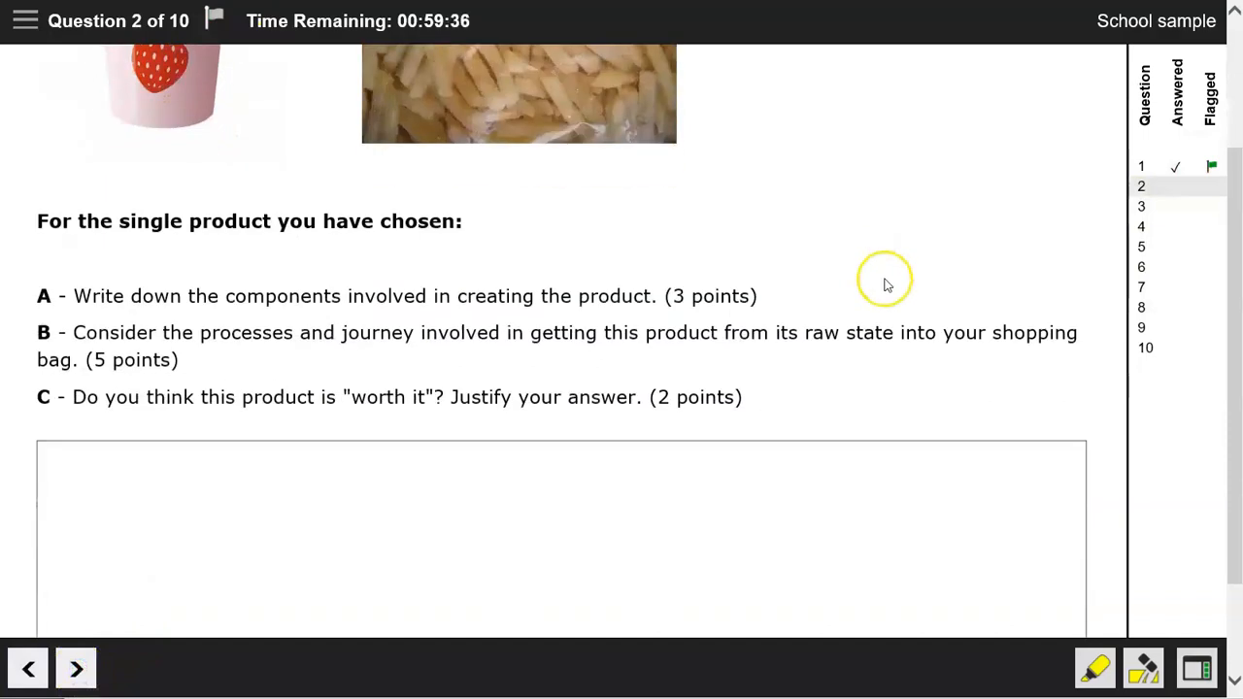
Step: Write the three-part answer (a, b, c) on the yoghurt product, then go to question 3
scroll(down, 3)
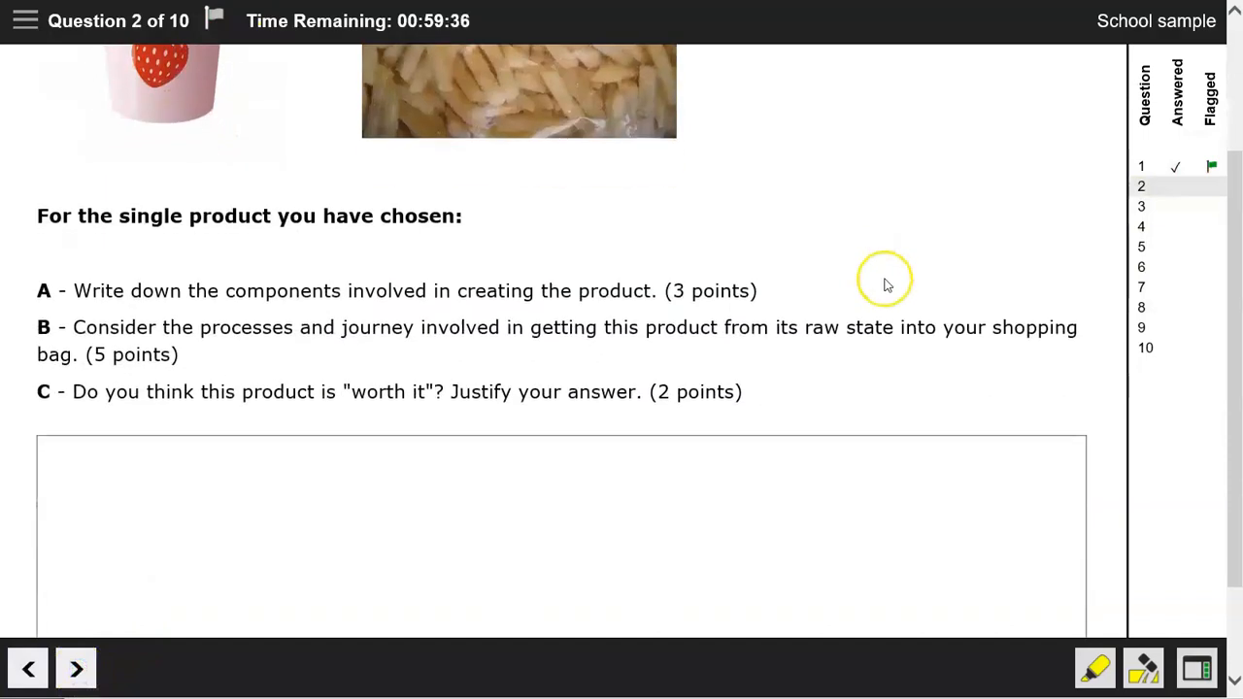
text(a -)
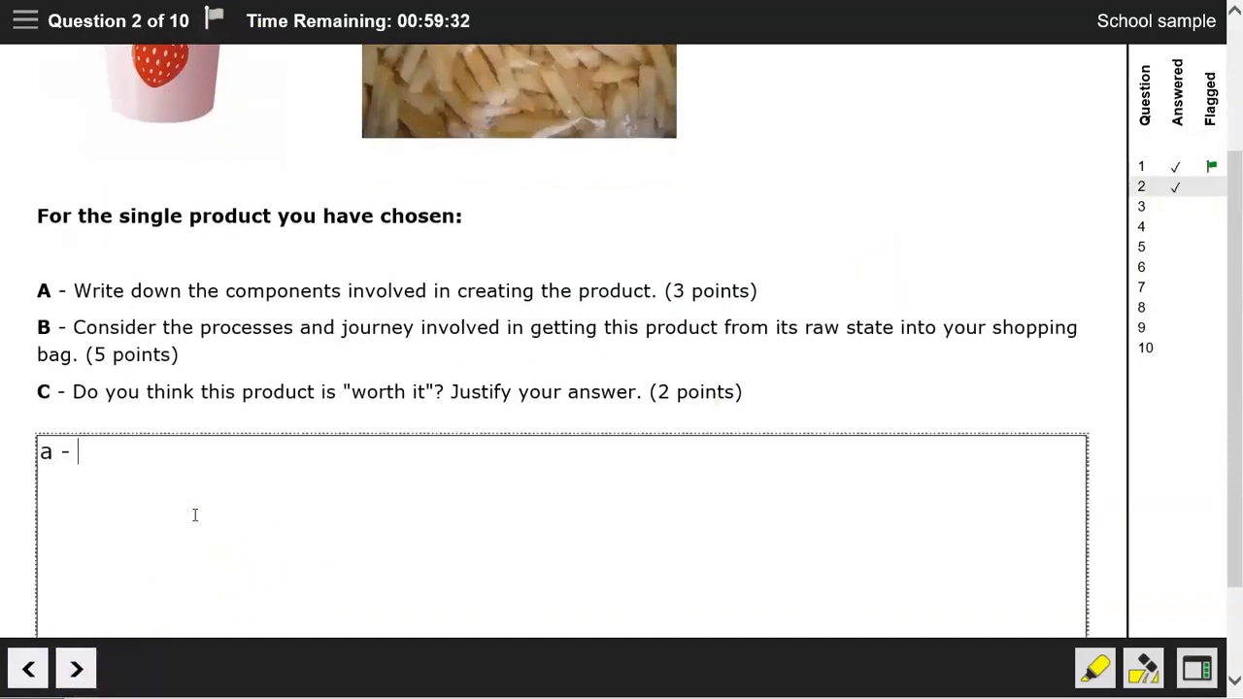
text(yoghurt, fruit, plasti)
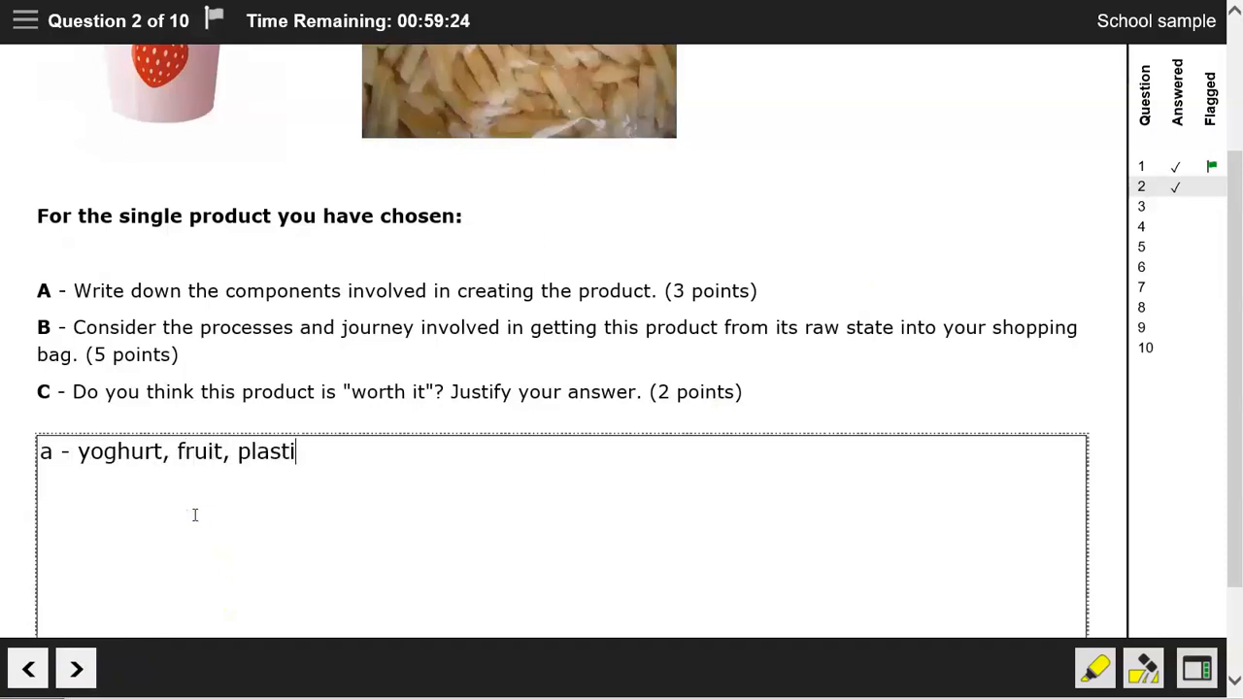
text(c pot and lid)
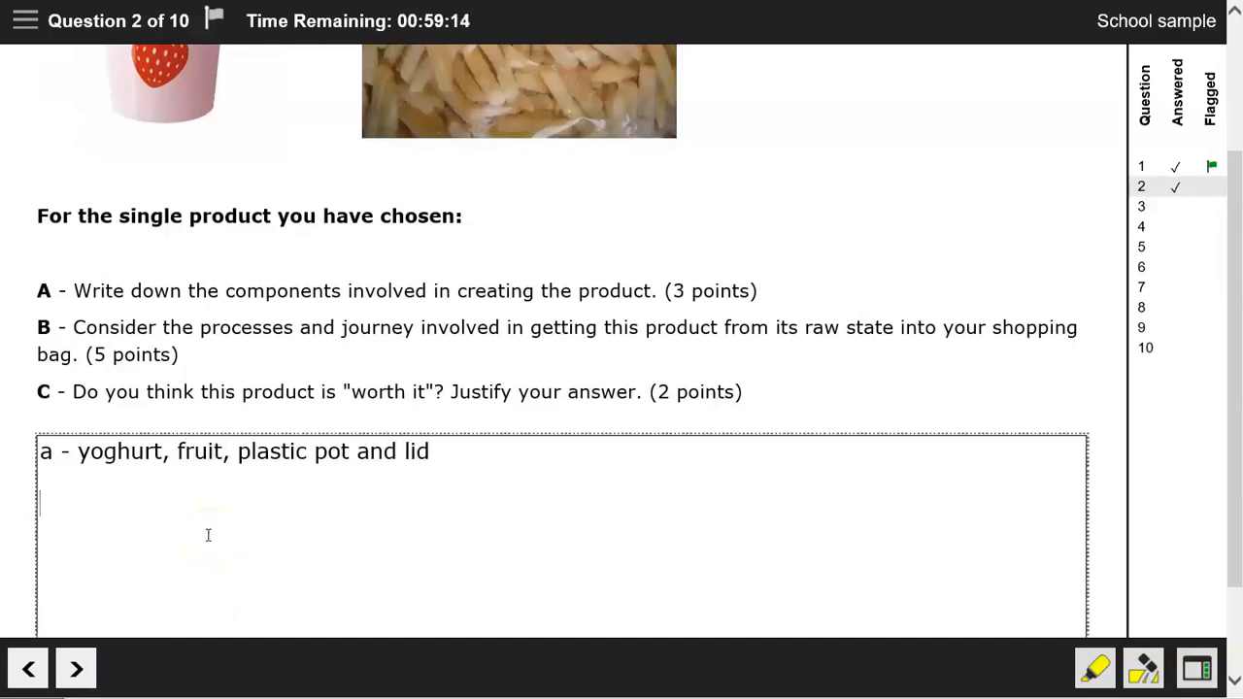
text(b - this yoghurt went from the)
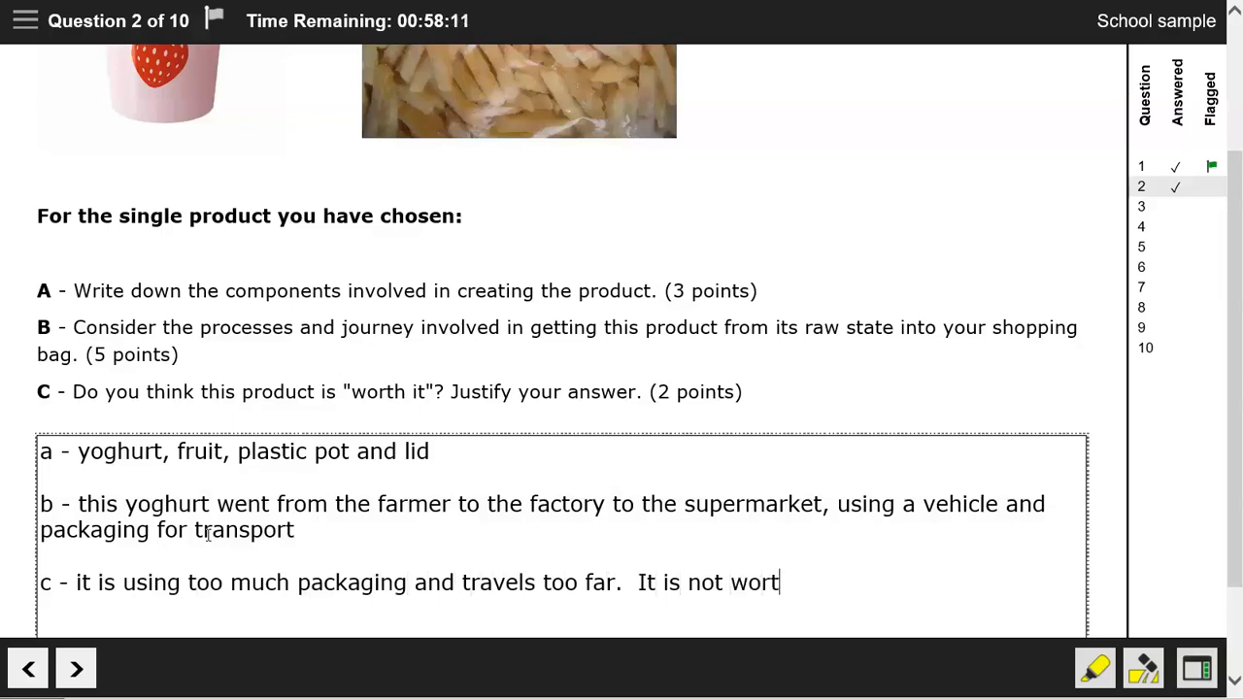
text(h it.)
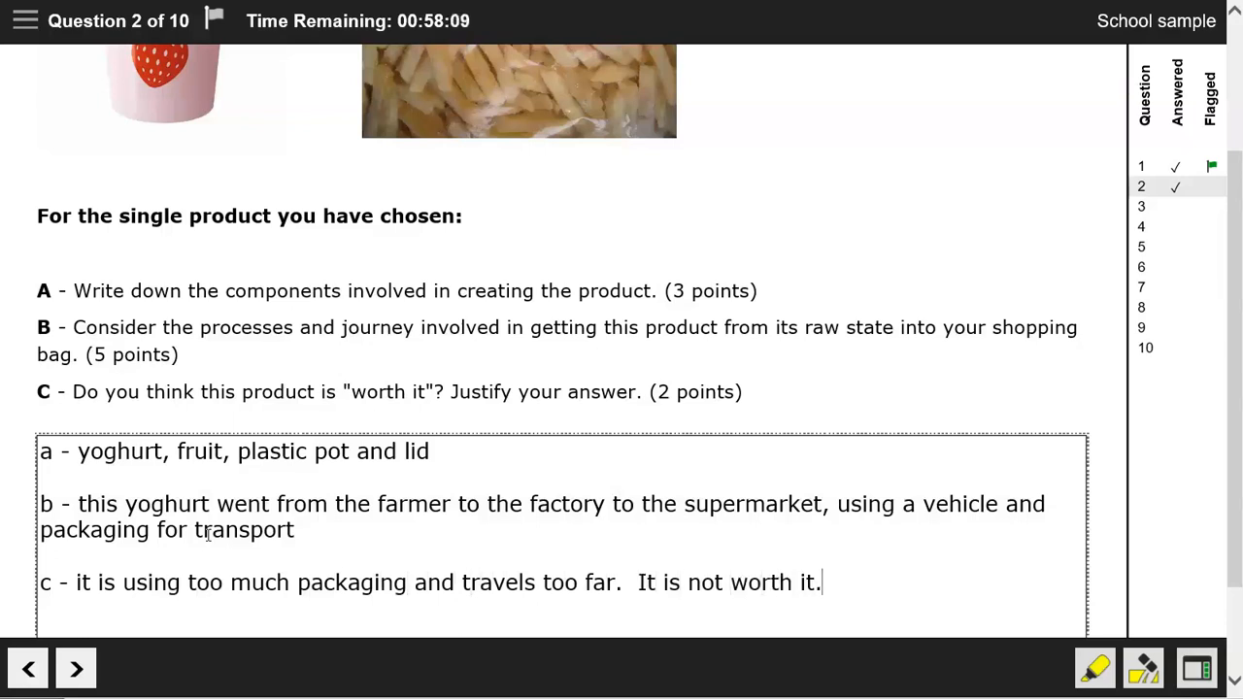
click(75, 667)
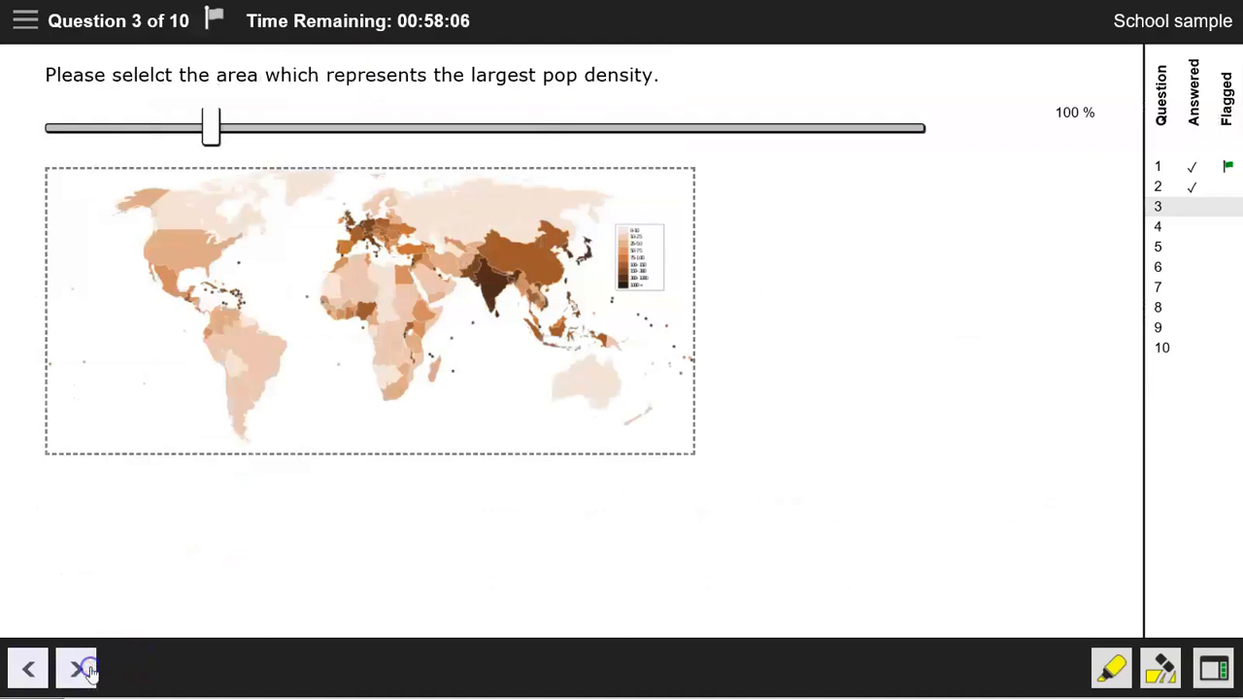
Step: Zoom the map to 122%, pin India as most densely populated, and advance
drag(211, 127, 277, 127)
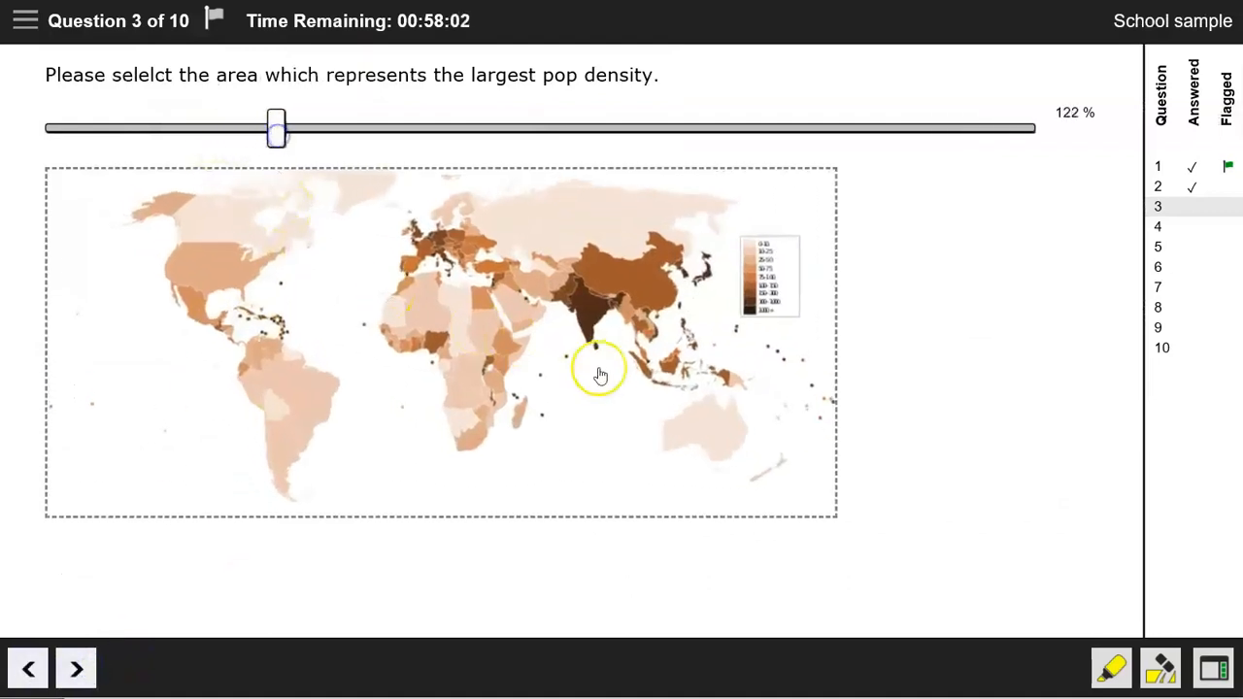
mouse_move(594, 323)
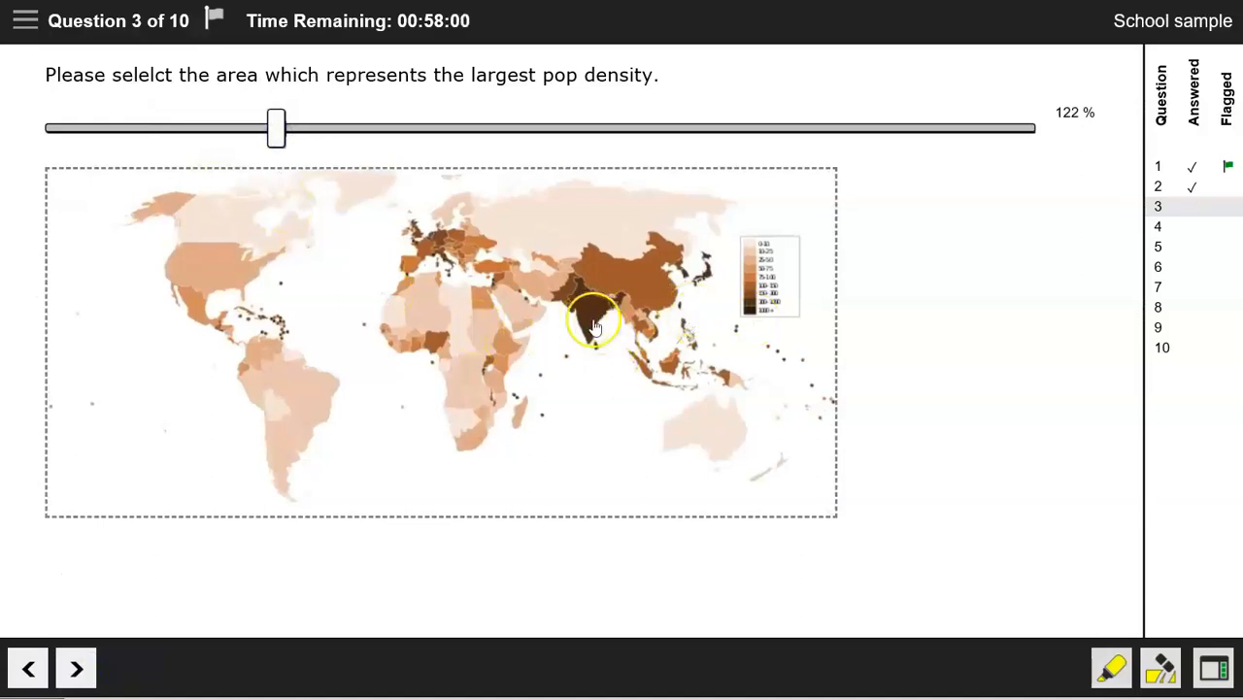
click(592, 301)
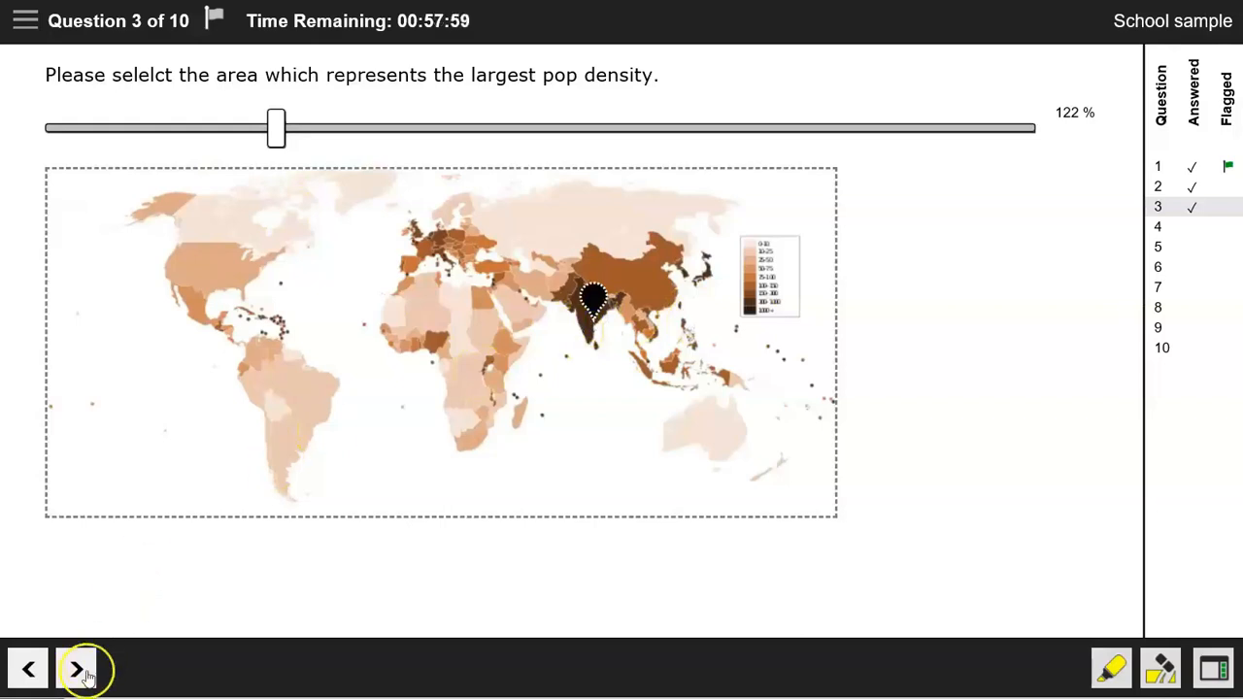
click(76, 668)
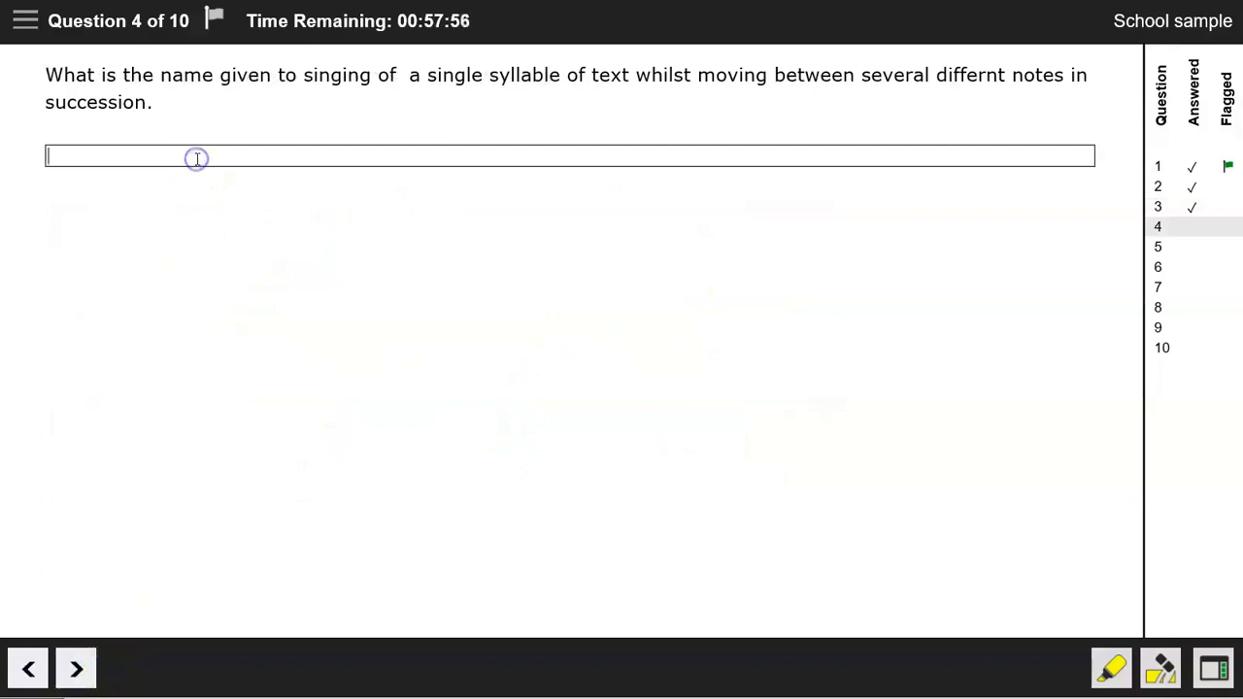
Step: Answer question 4 with 'Harmony' and question 5 with Nirvana, advancing to questions 6–10
text(Harmony)
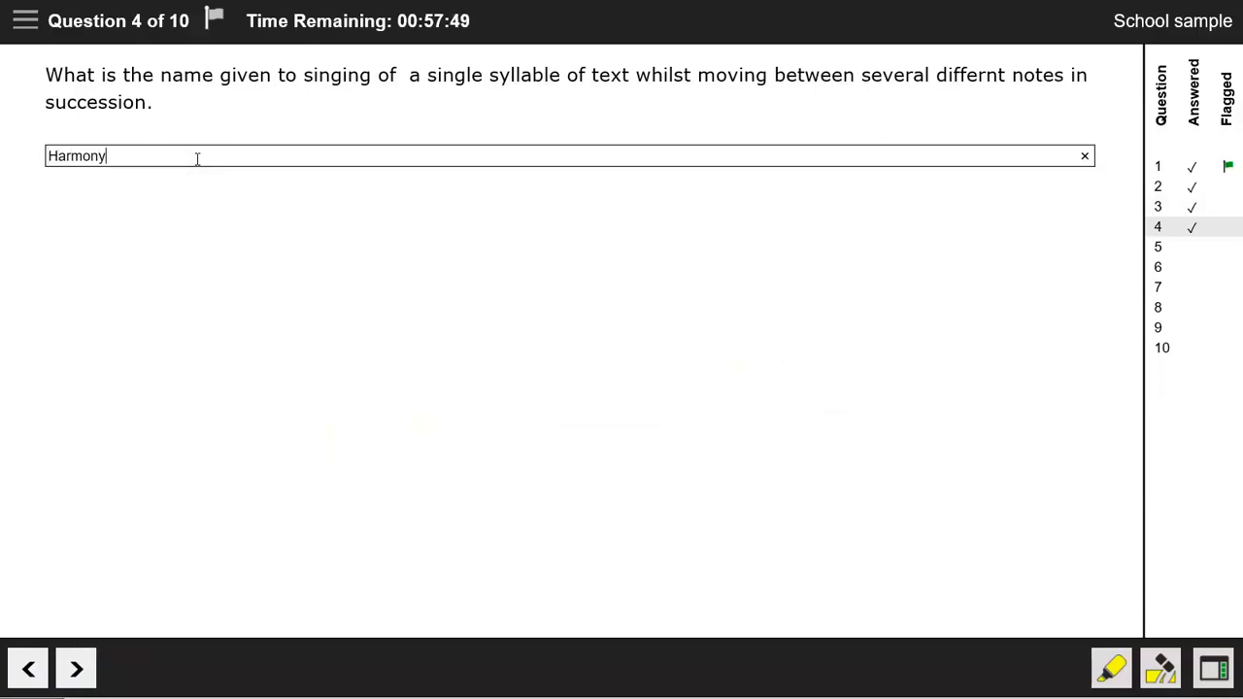
mouse_move(191, 217)
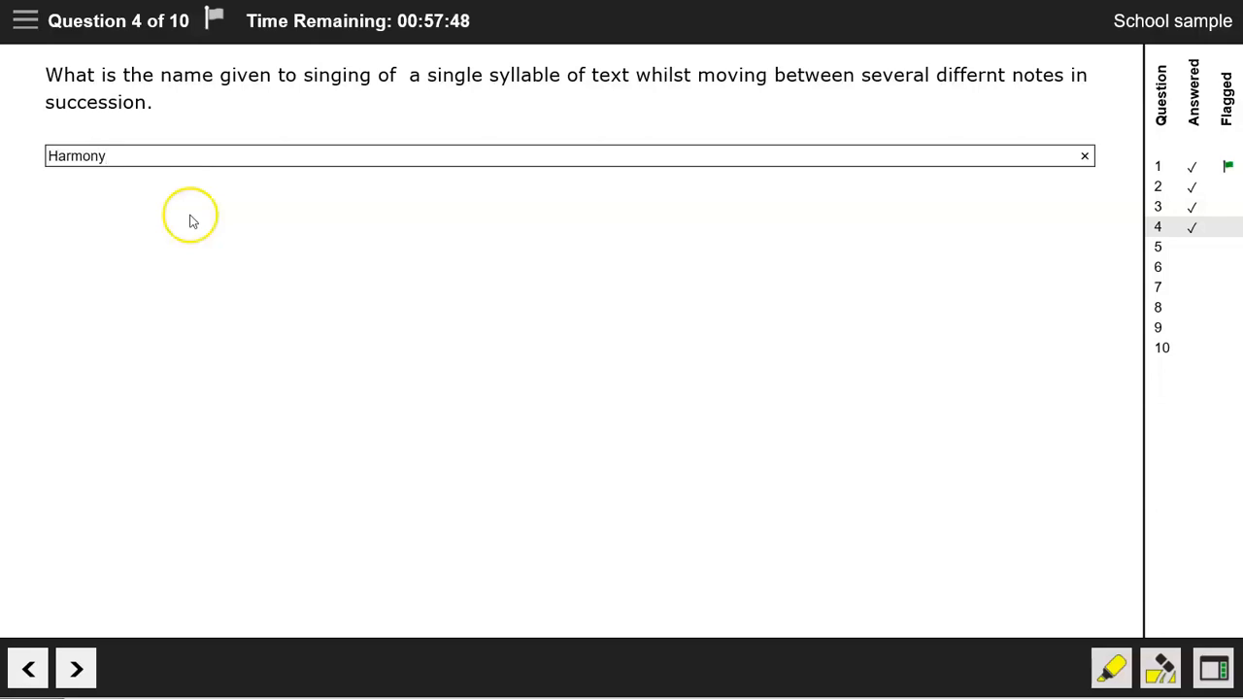
mouse_move(94, 621)
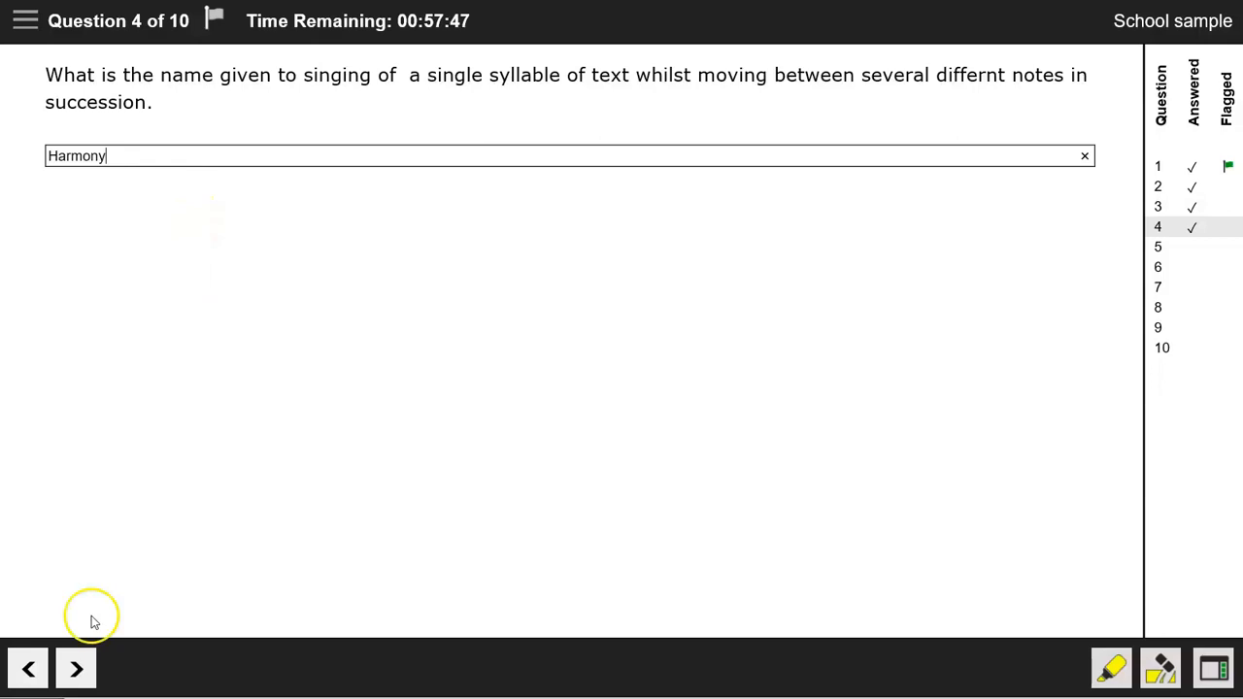
click(75, 667)
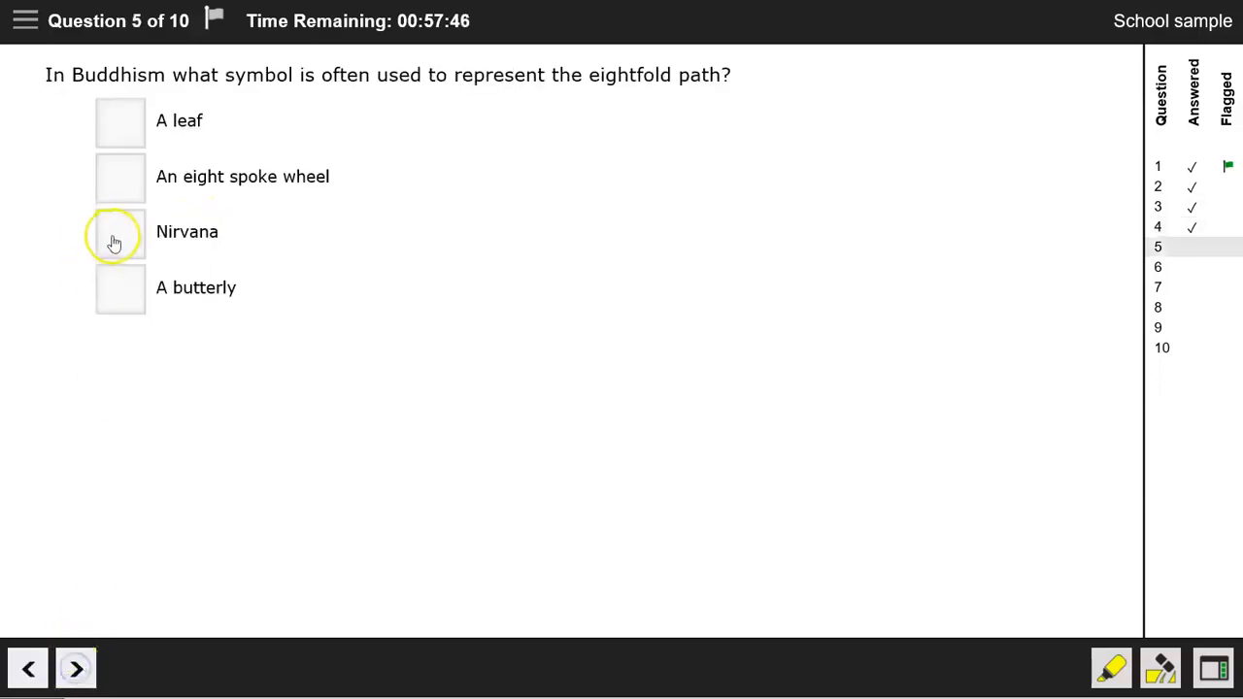
click(119, 231)
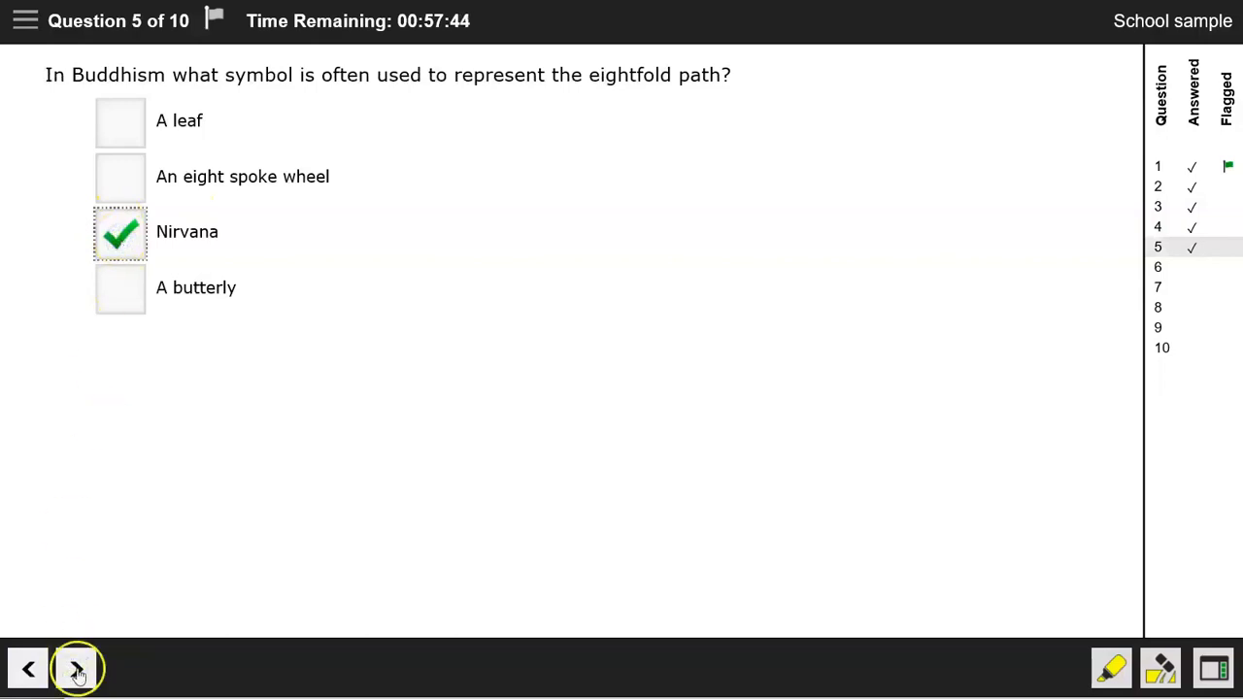
click(77, 668)
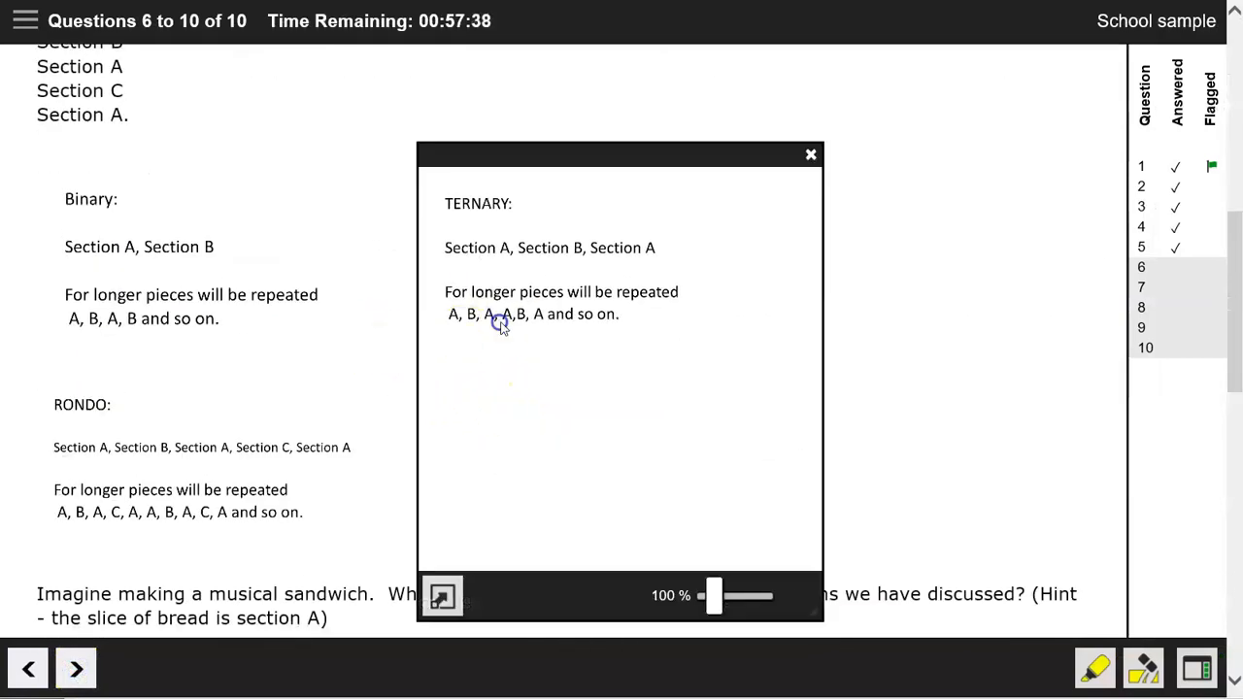
Step: Magnify the ternary reference images and pick dropdown sandwich answers, including Sandwich 3 as Rondo
drag(714, 595, 733, 595)
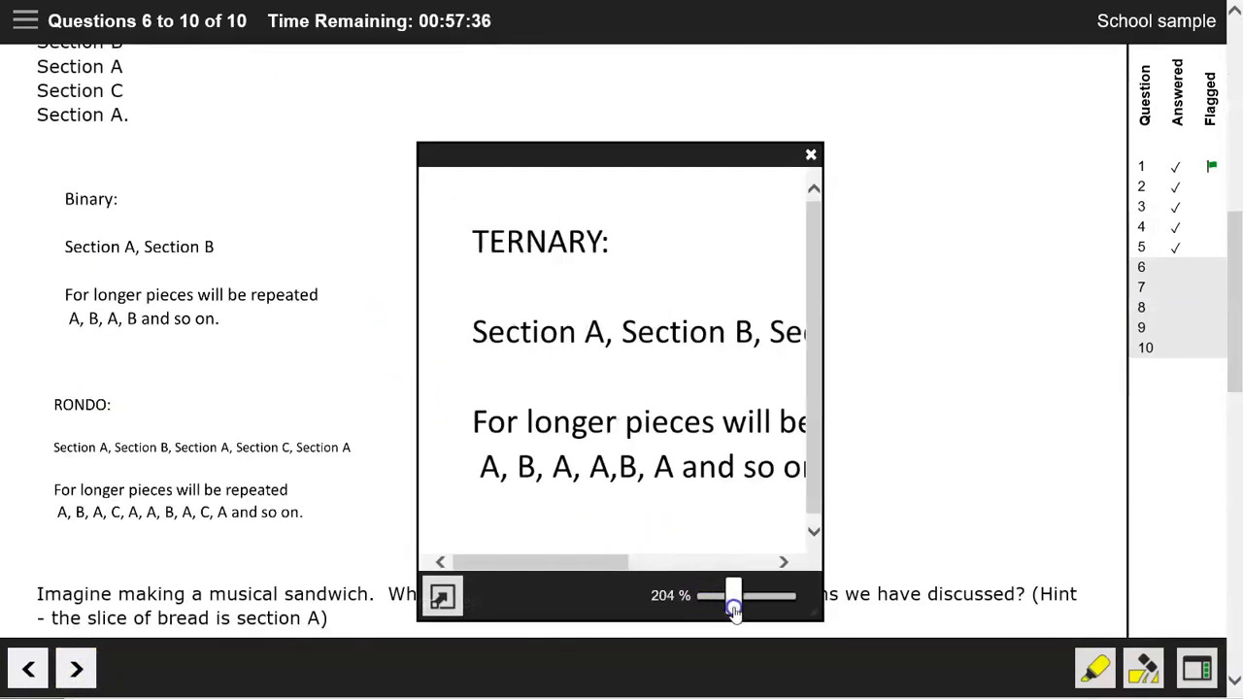
click(811, 153)
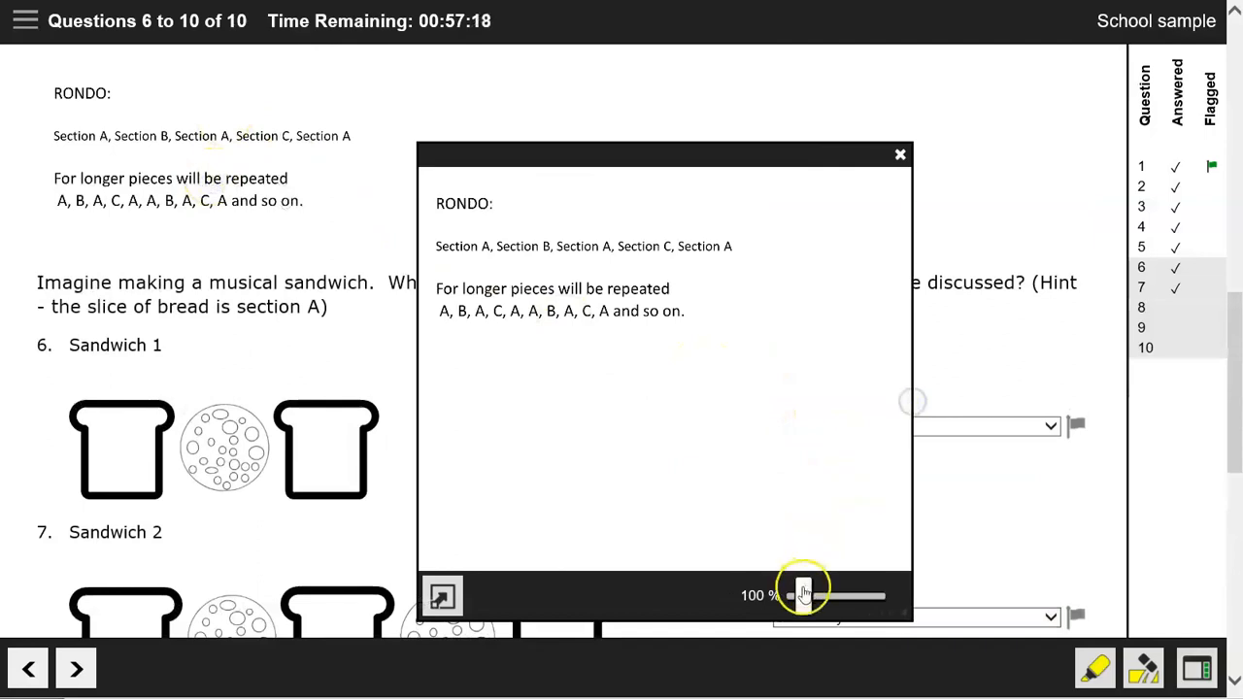
drag(804, 593, 814, 593)
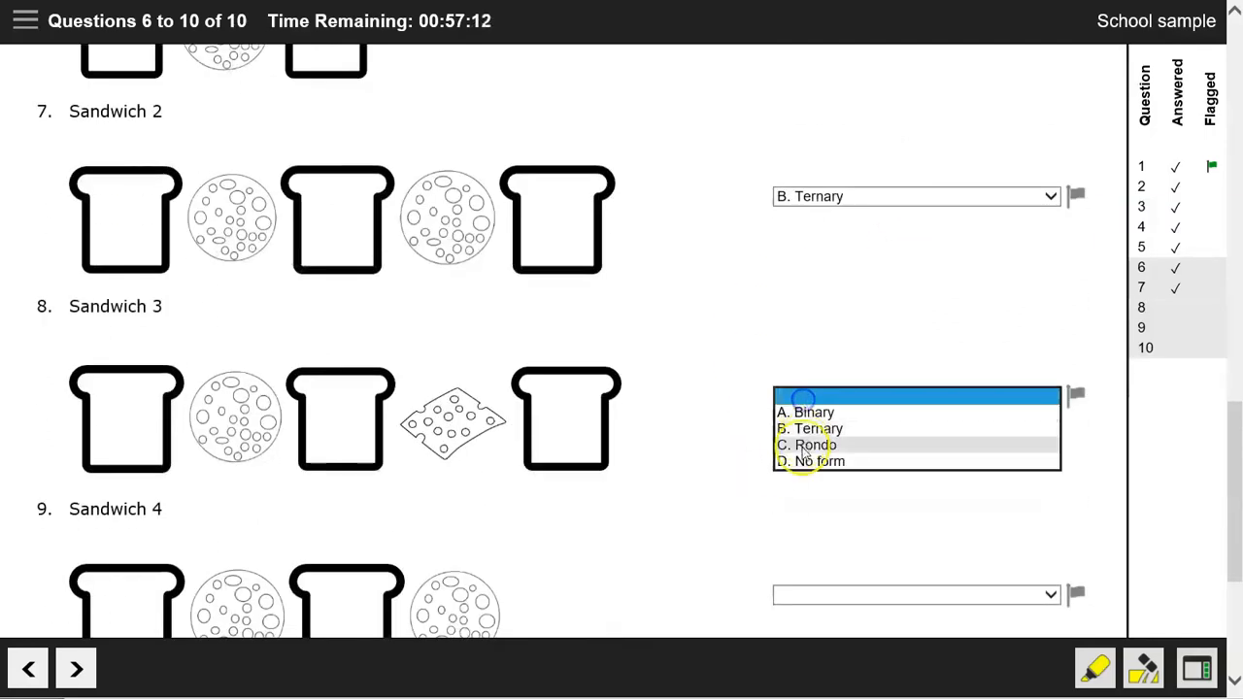
click(804, 412)
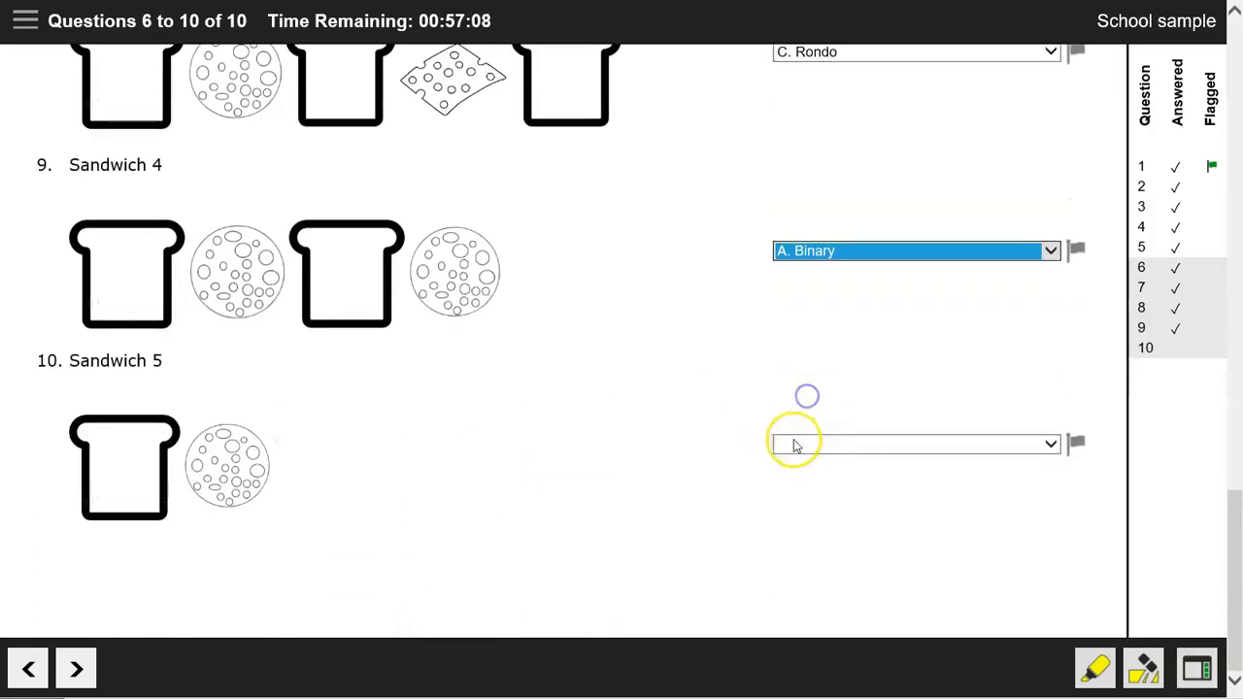
click(913, 444)
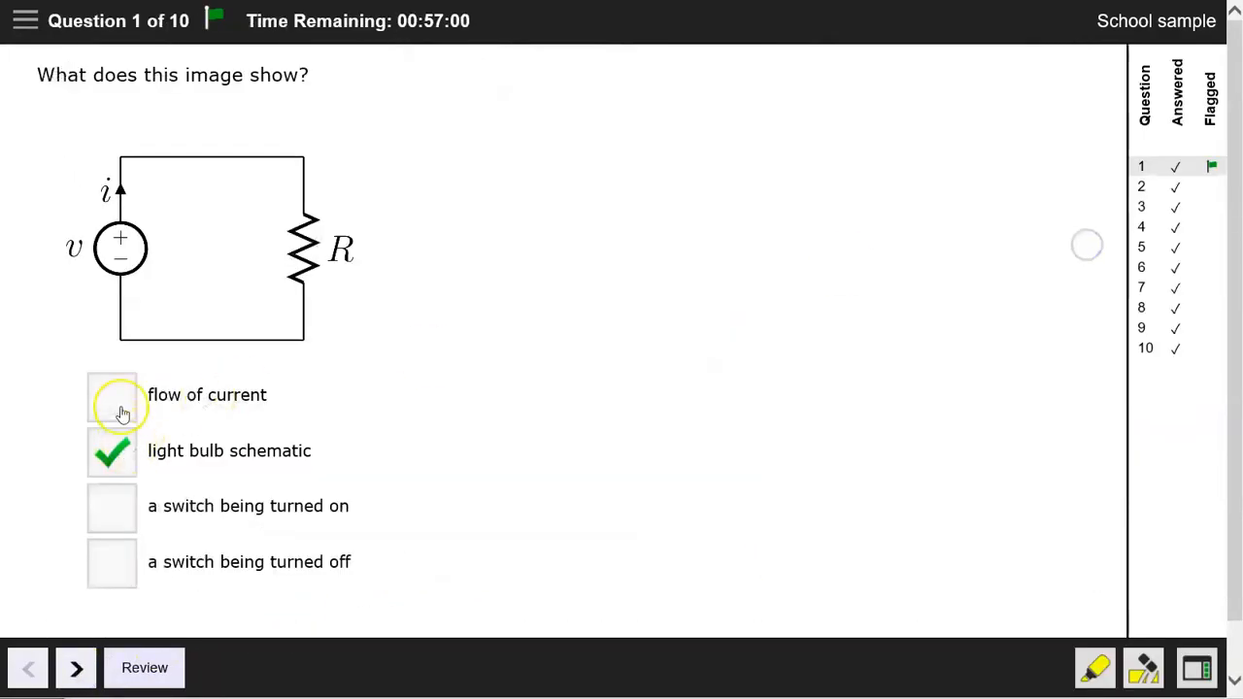
Step: Change question 1 to a switch being turned on, review responses, and submit the exam
click(112, 505)
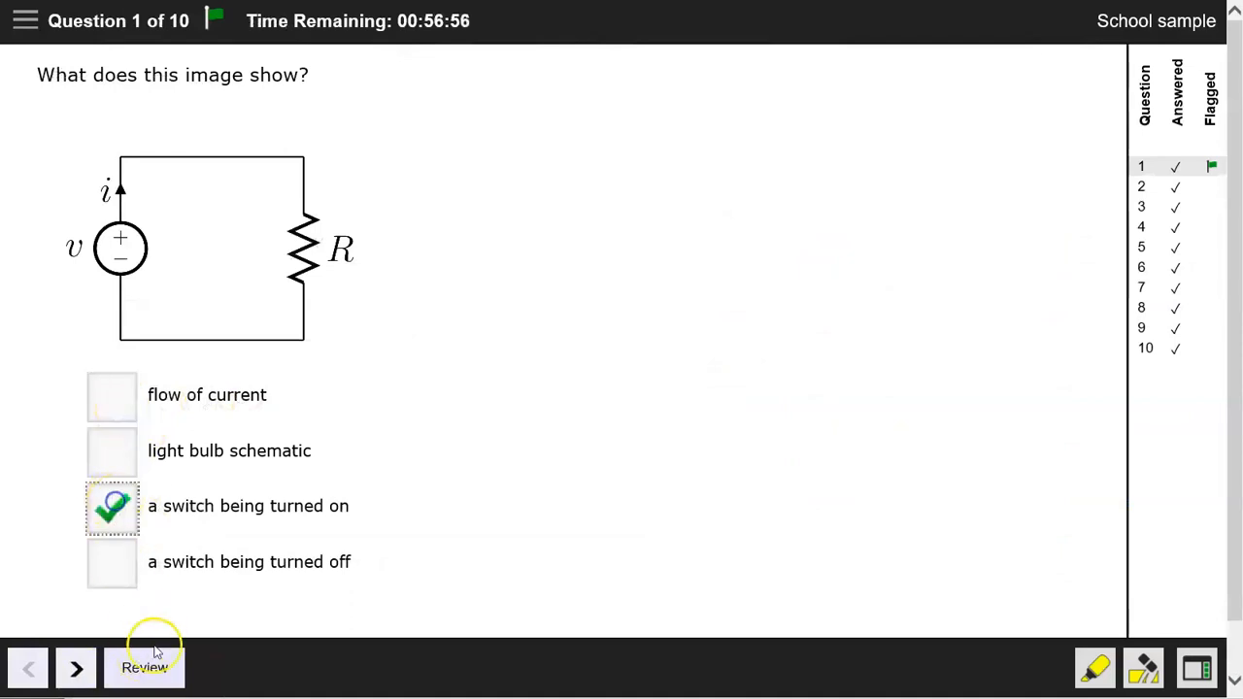
click(144, 667)
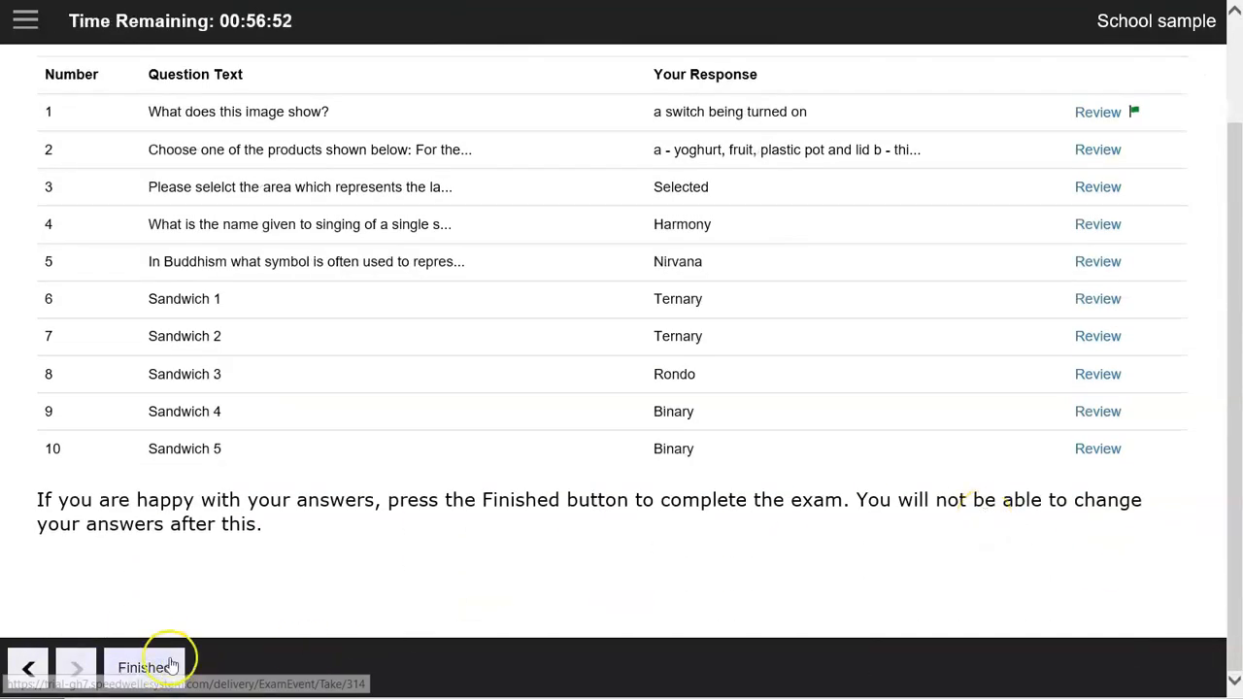
click(144, 667)
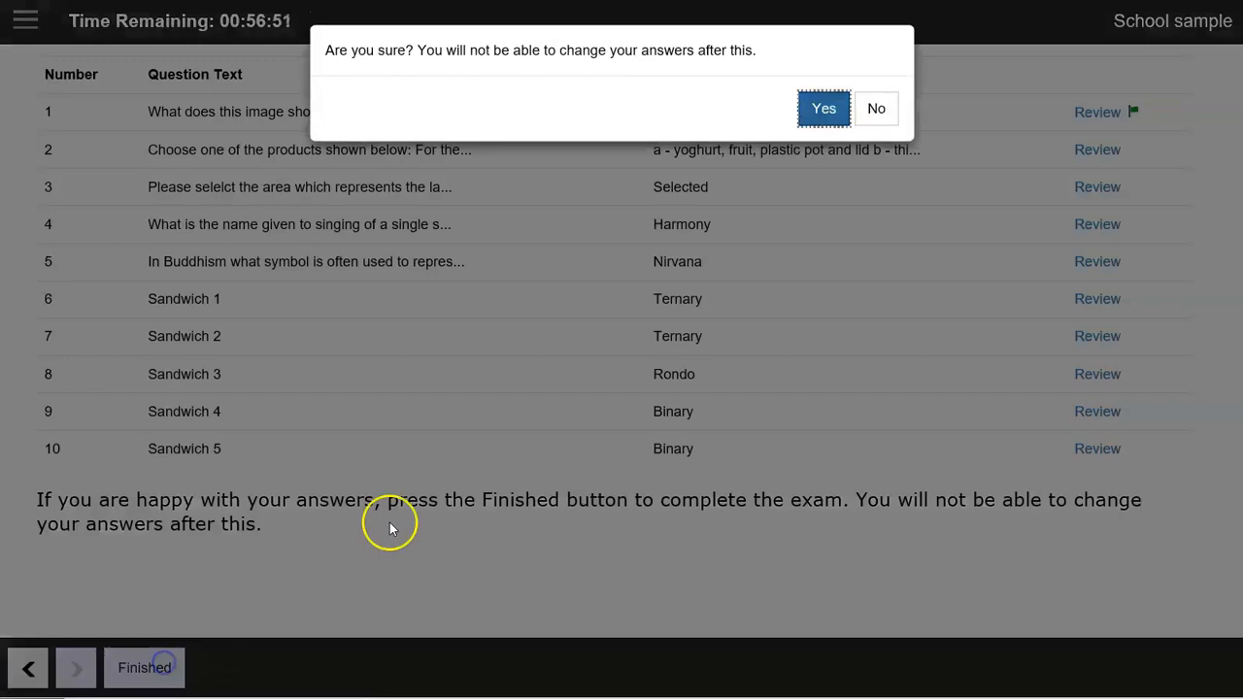
click(823, 107)
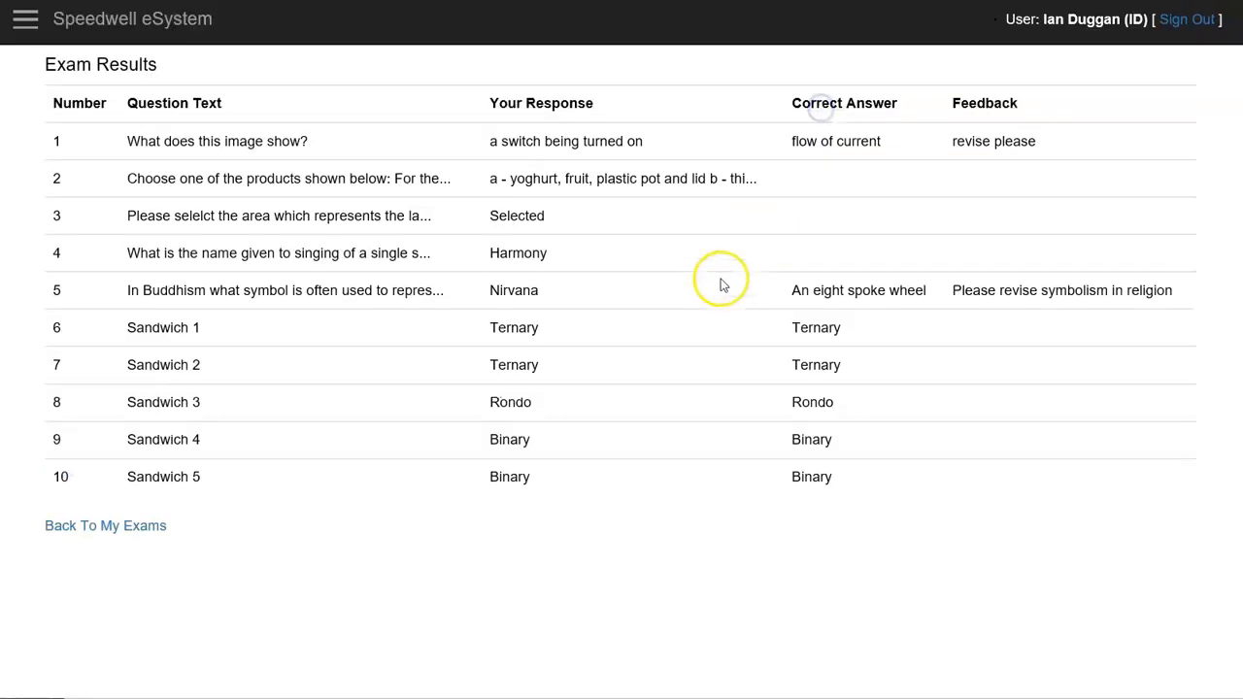
mouse_move(893, 165)
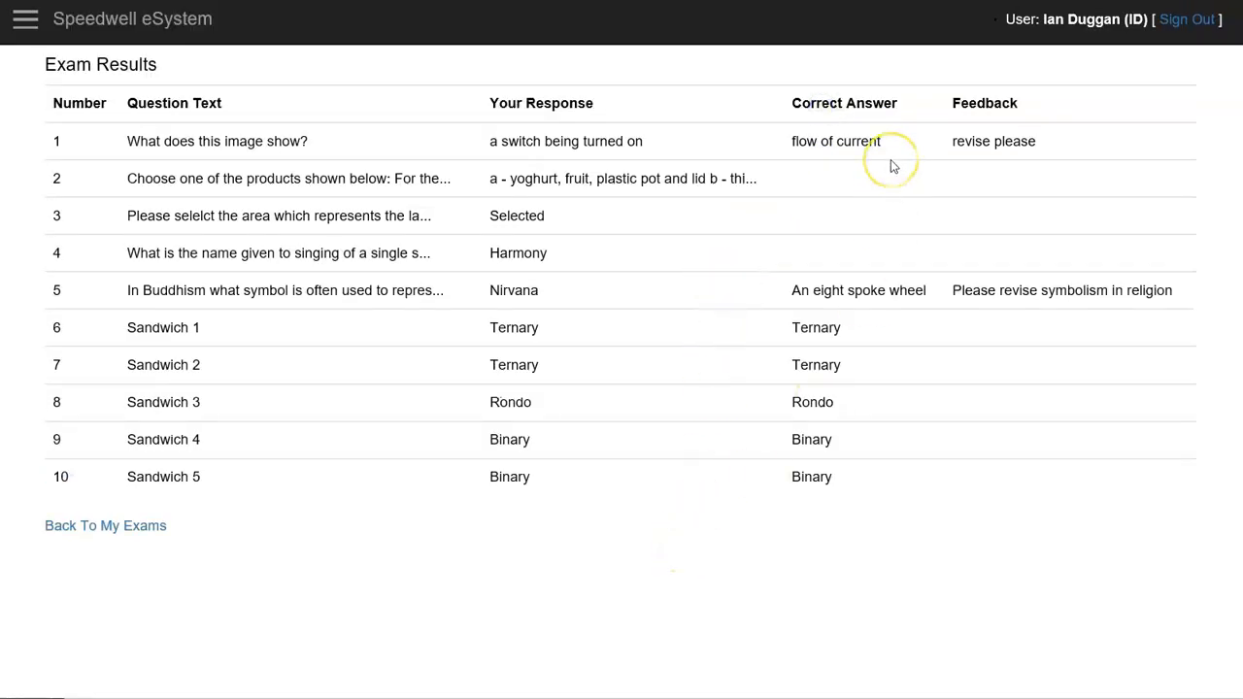